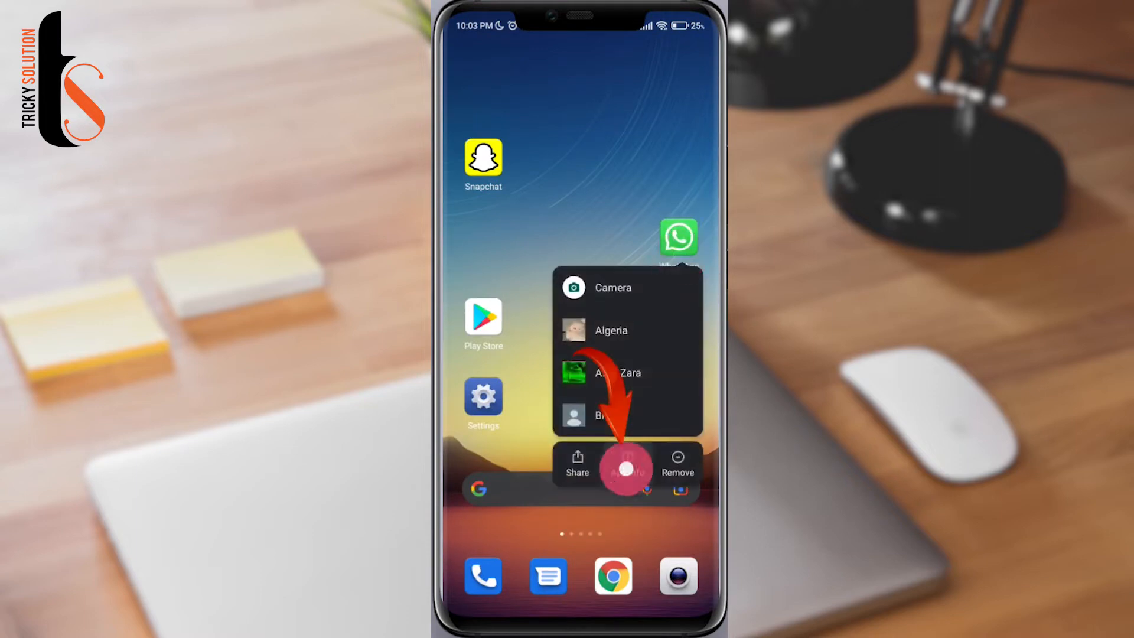
# - Set WhatsApp's battery saver to No restrictions so it runs freely in the background
pyautogui.click(625, 466)
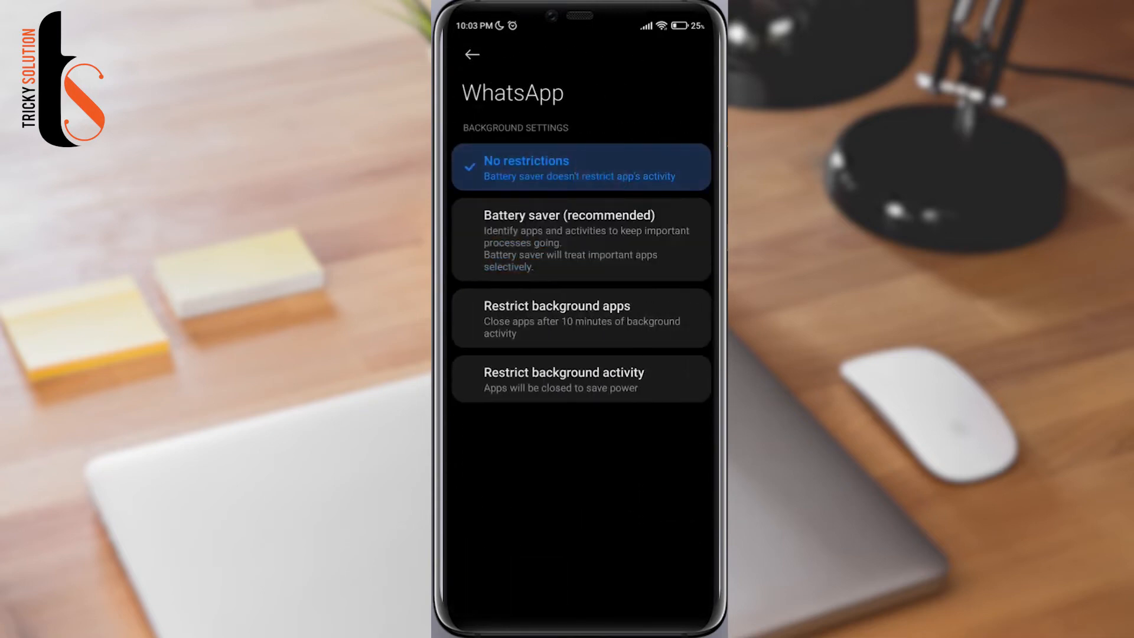
pyautogui.click(471, 54)
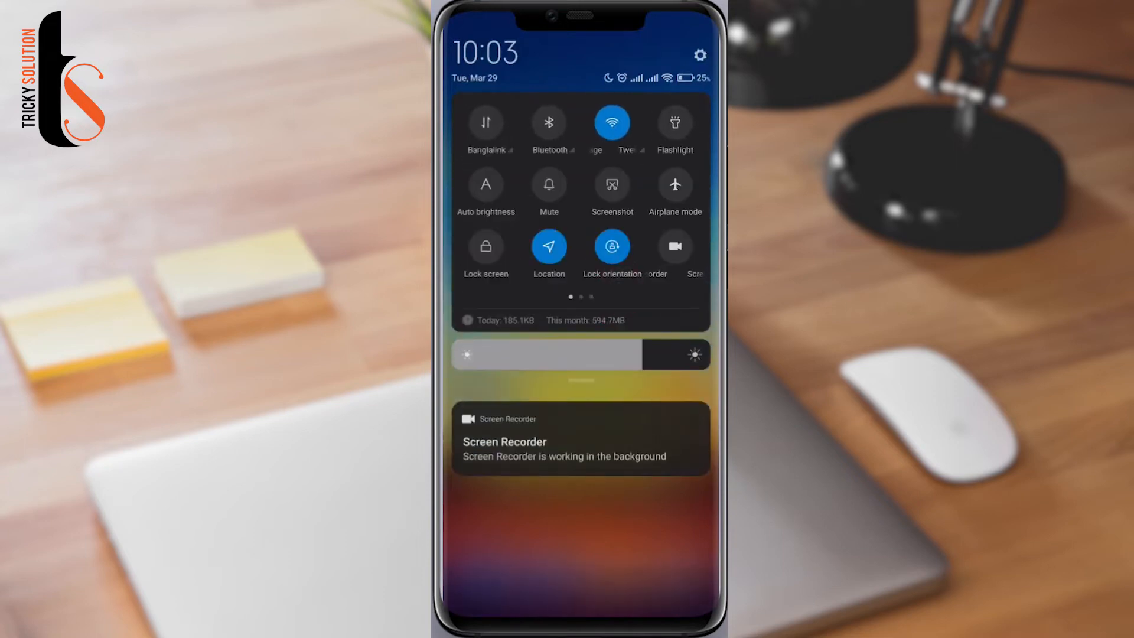
# - Turn mobile data on from Quick Settings while keeping Wi-Fi enabled
pyautogui.click(485, 121)
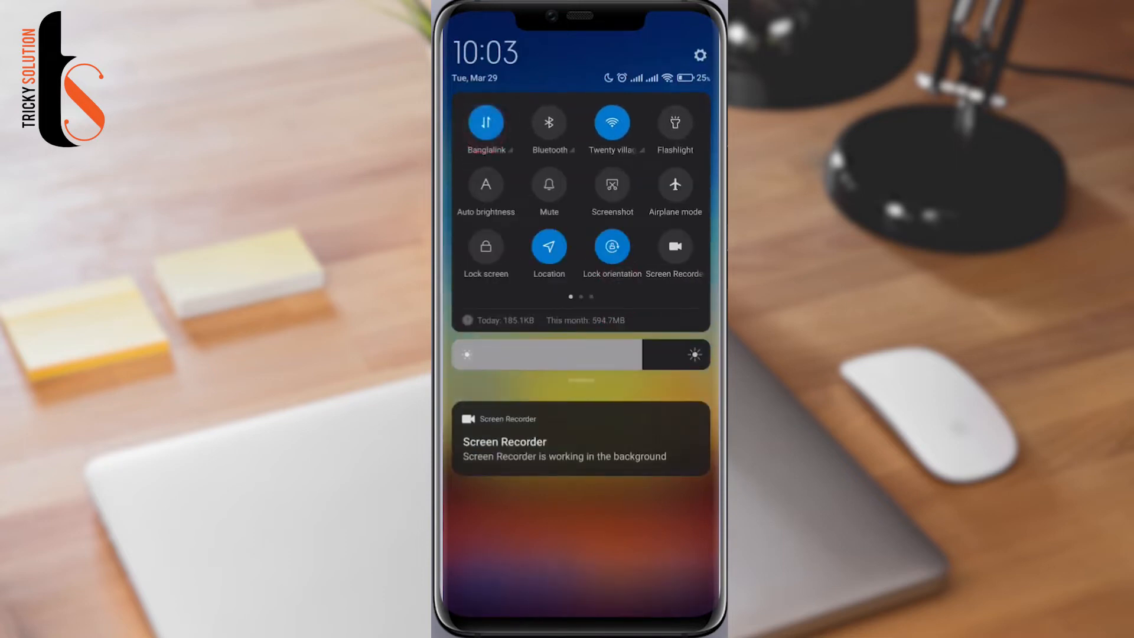
pyautogui.click(611, 121)
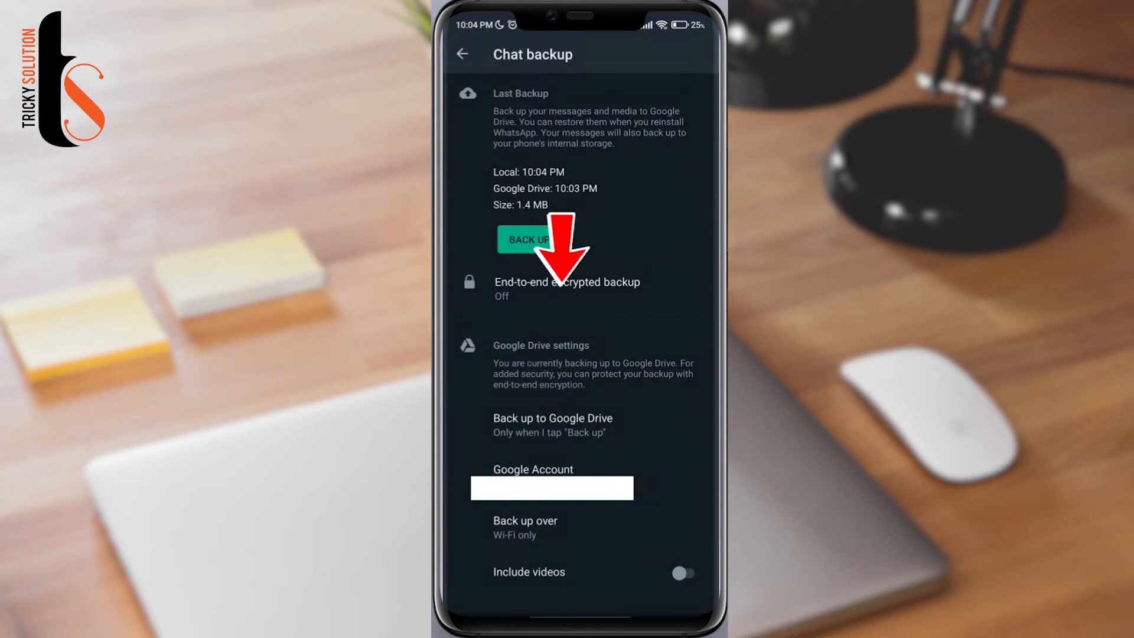
# - Start a new chat backup from Chat backup with the green BACK UP button
pyautogui.click(552, 419)
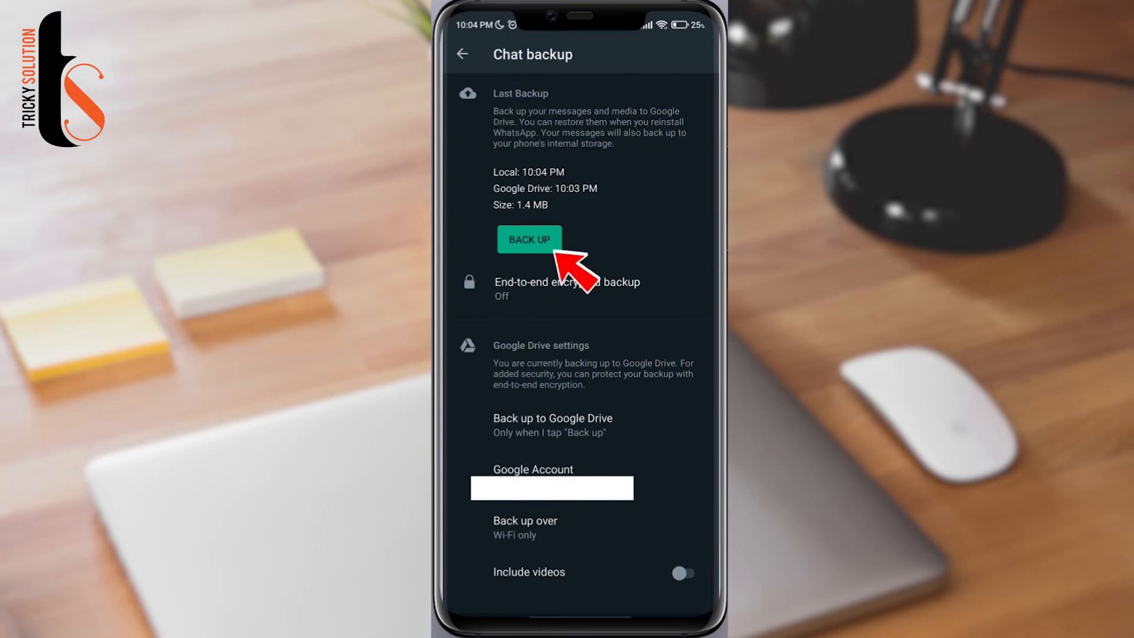
pyautogui.click(529, 239)
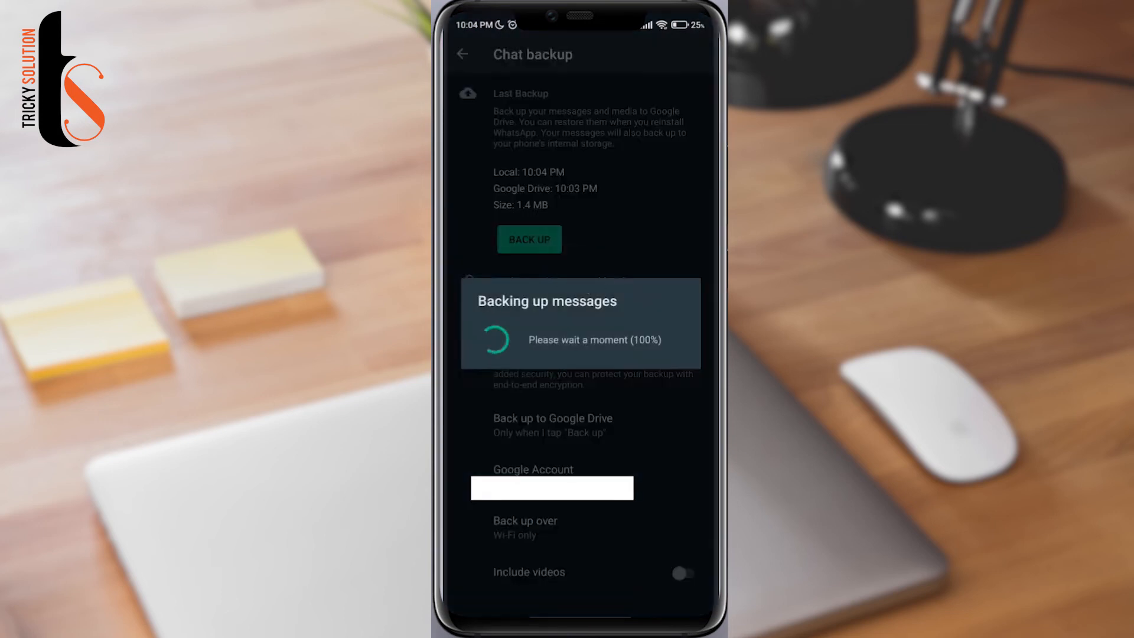